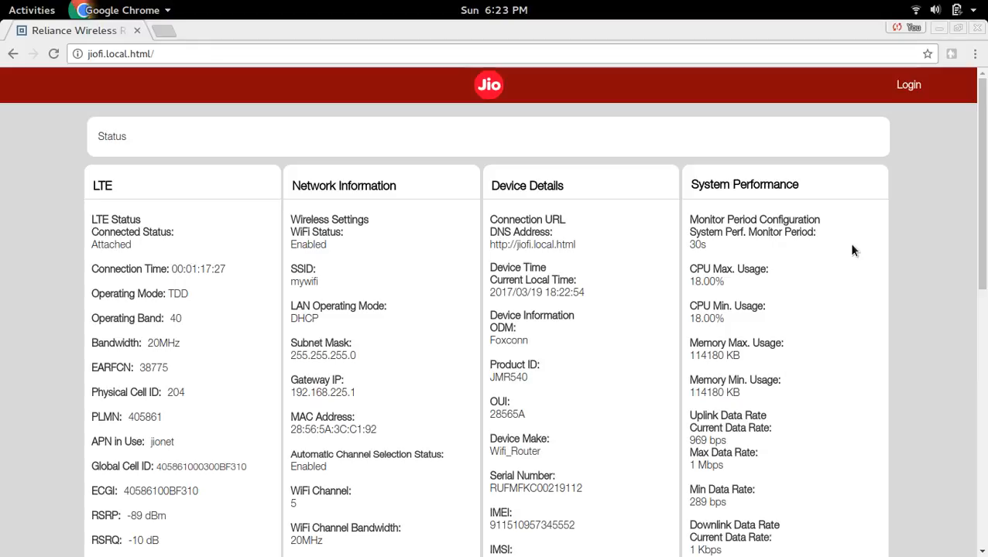
mouse_move(350, 89)
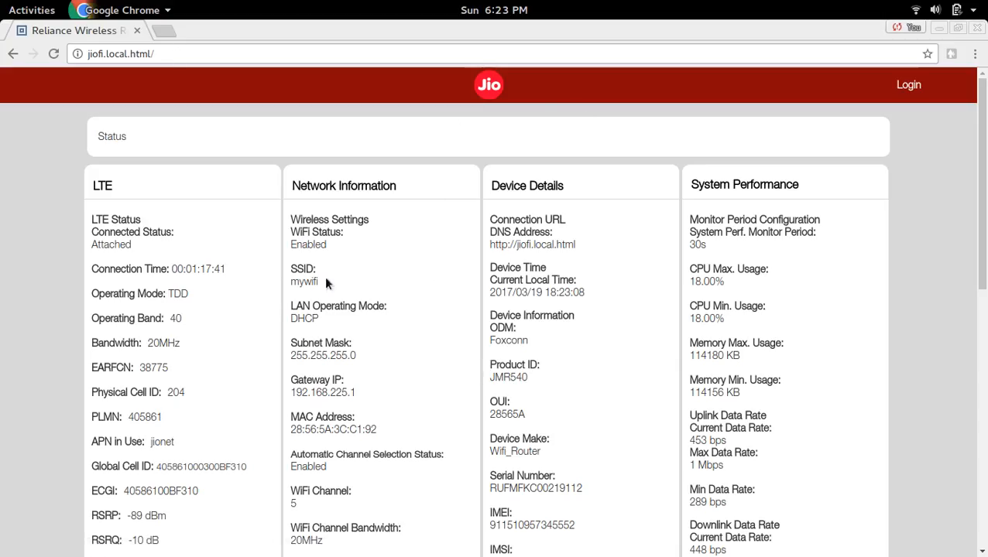
mouse_move(551, 266)
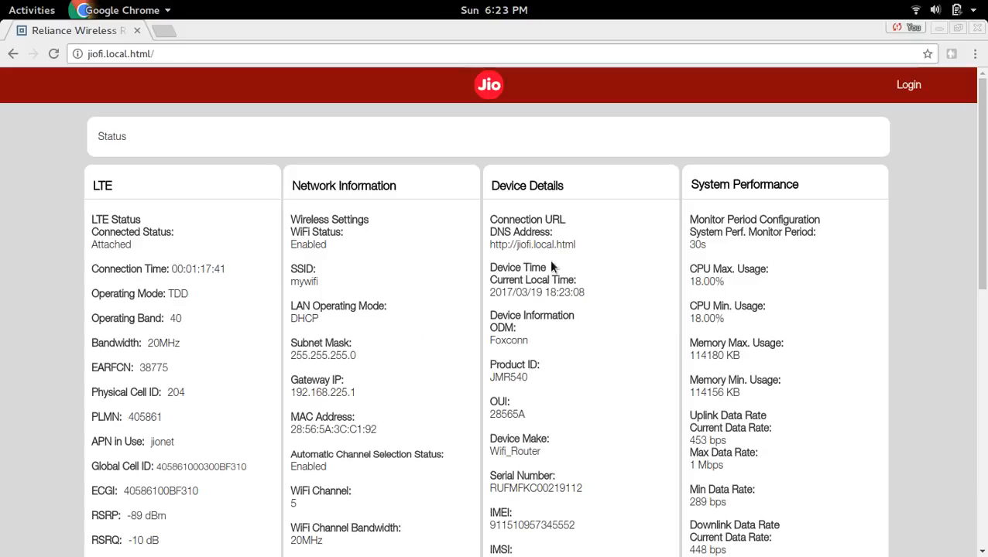
mouse_move(907, 85)
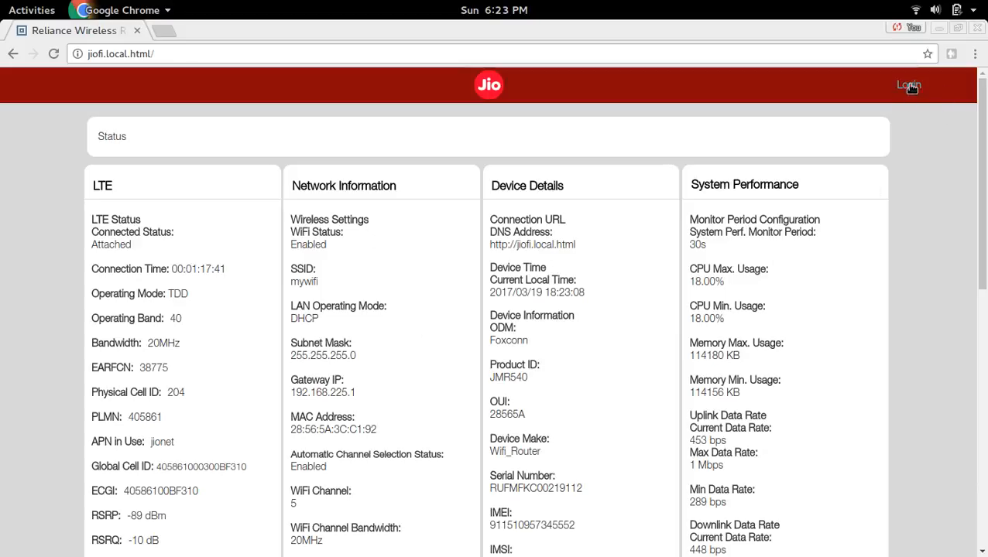
- Sign in to the router admin as 'administrator' with the account password
left_click(907, 85)
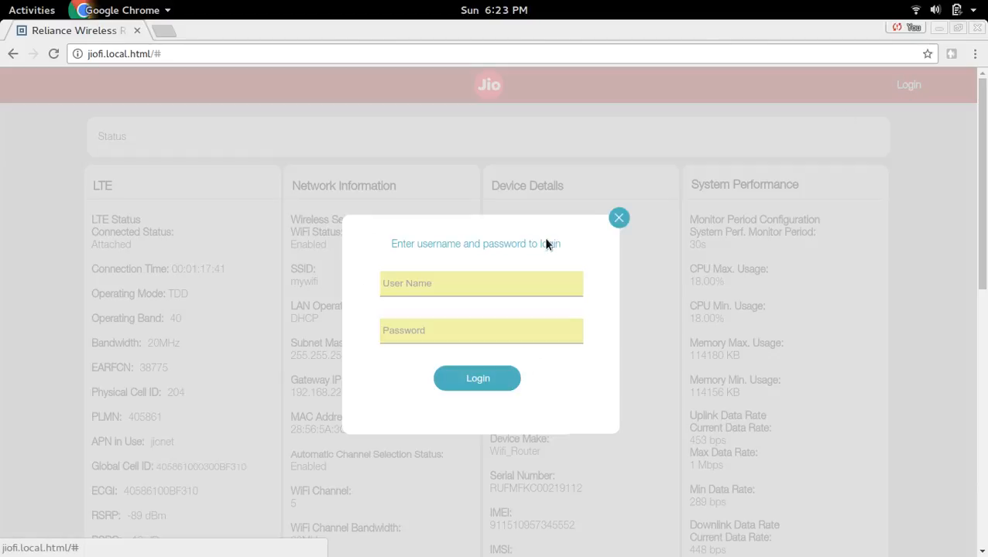
left_click(498, 285)
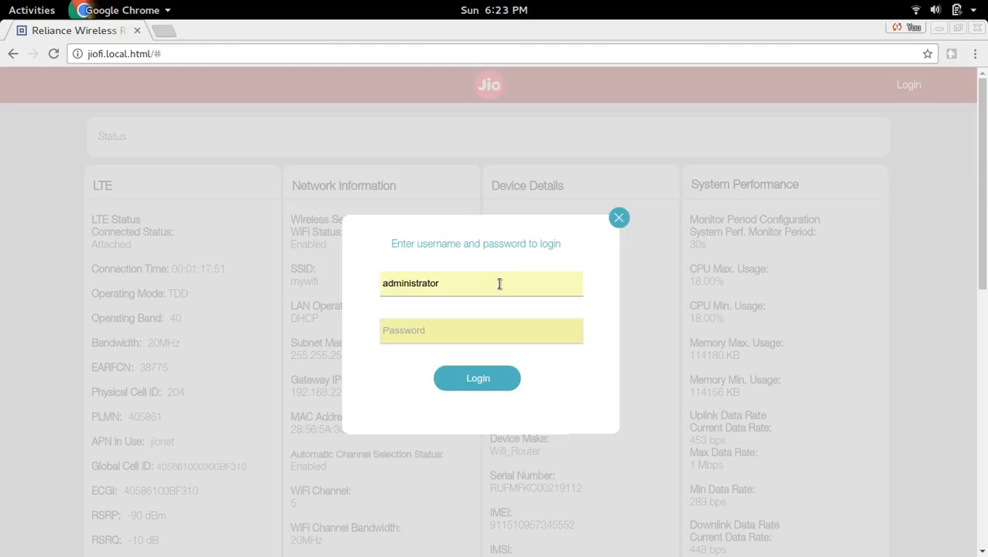
type("••")
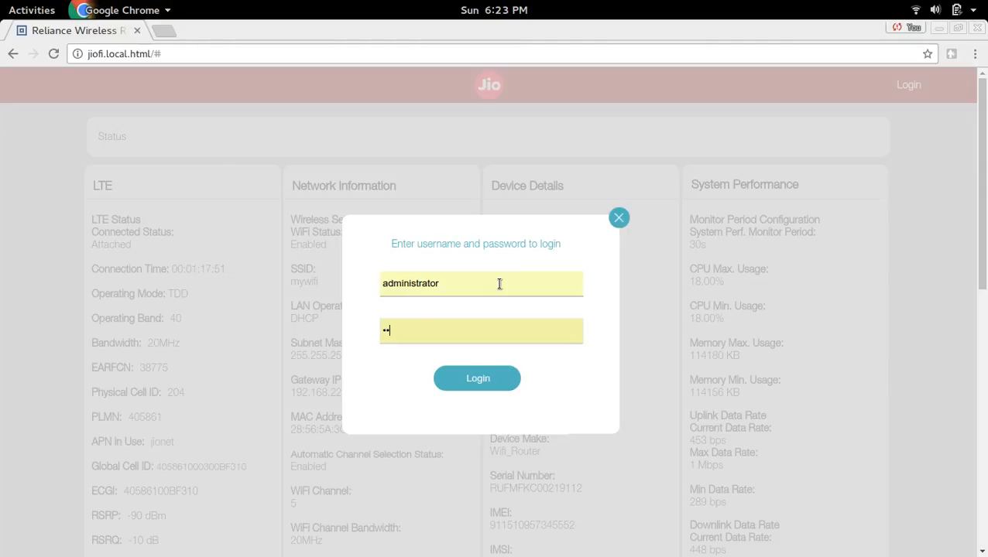
type("password")
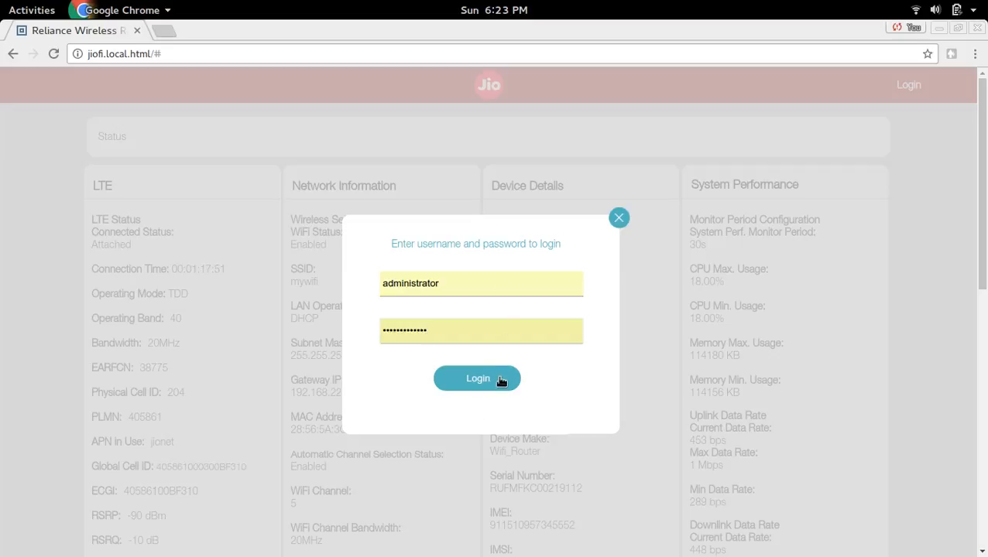
left_click(477, 378)
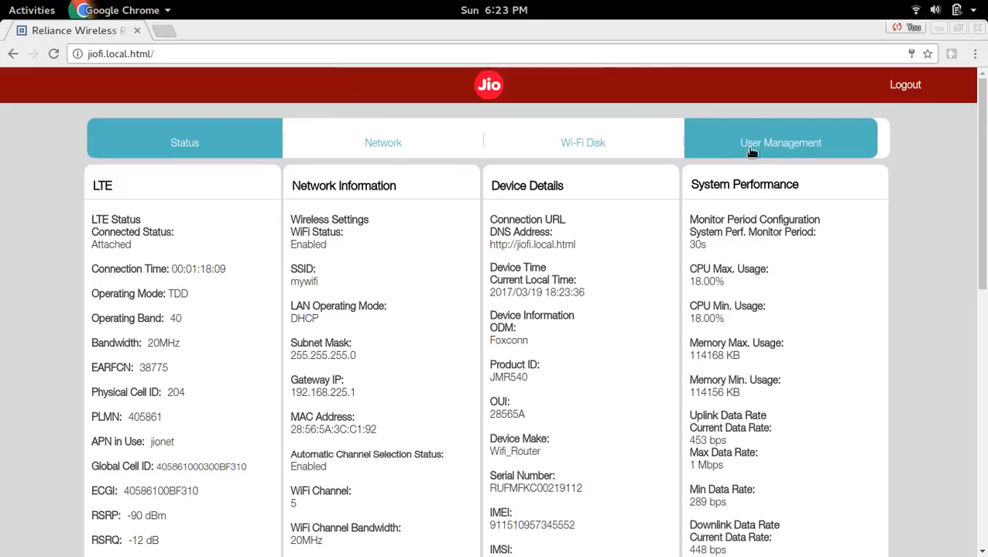
mouse_move(772, 139)
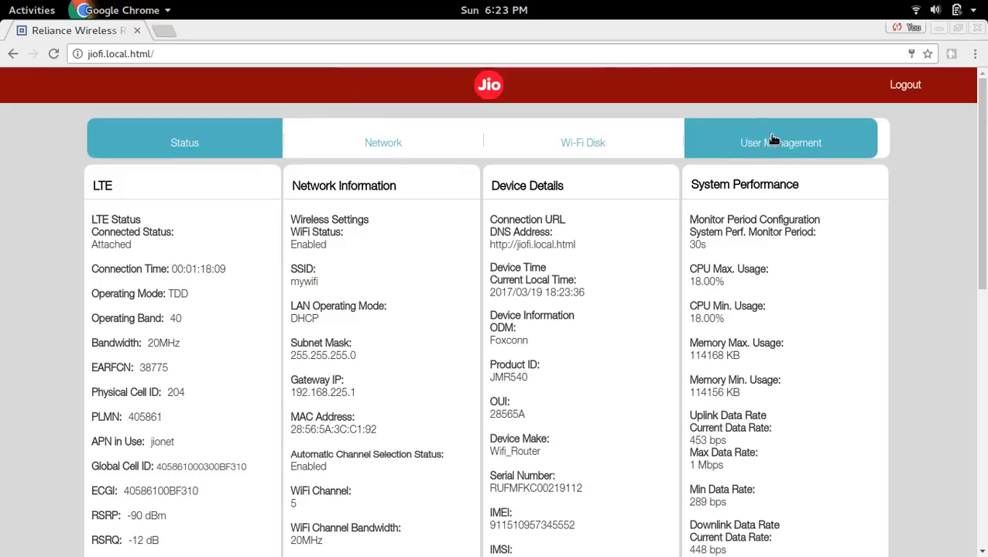
- Go to User Management's Restore Default page for the factory reset
left_click(780, 142)
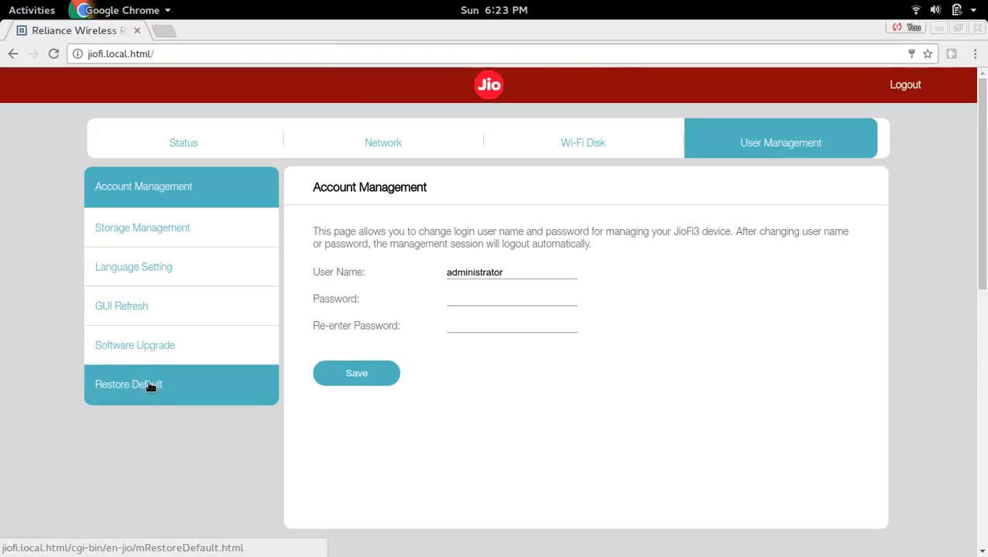
left_click(128, 384)
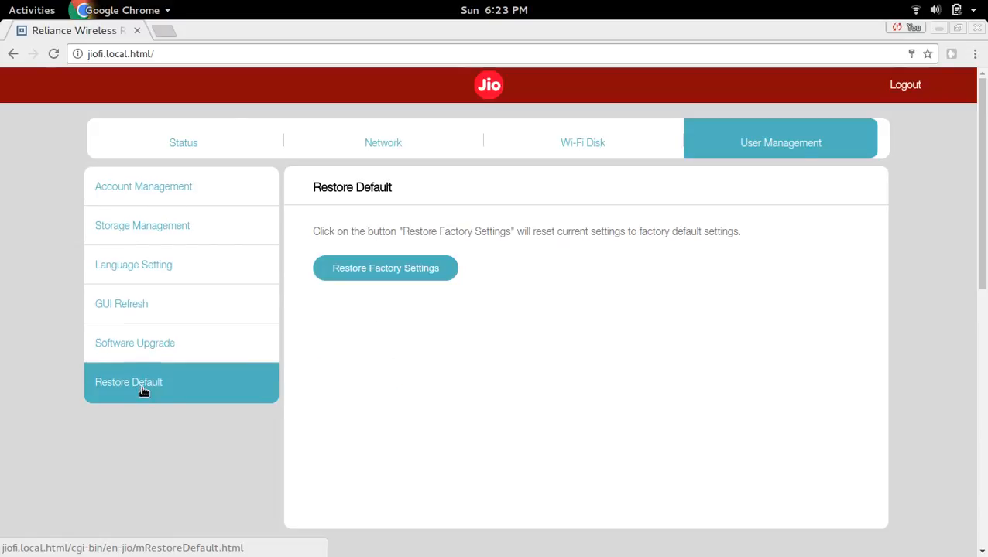
mouse_move(336, 240)
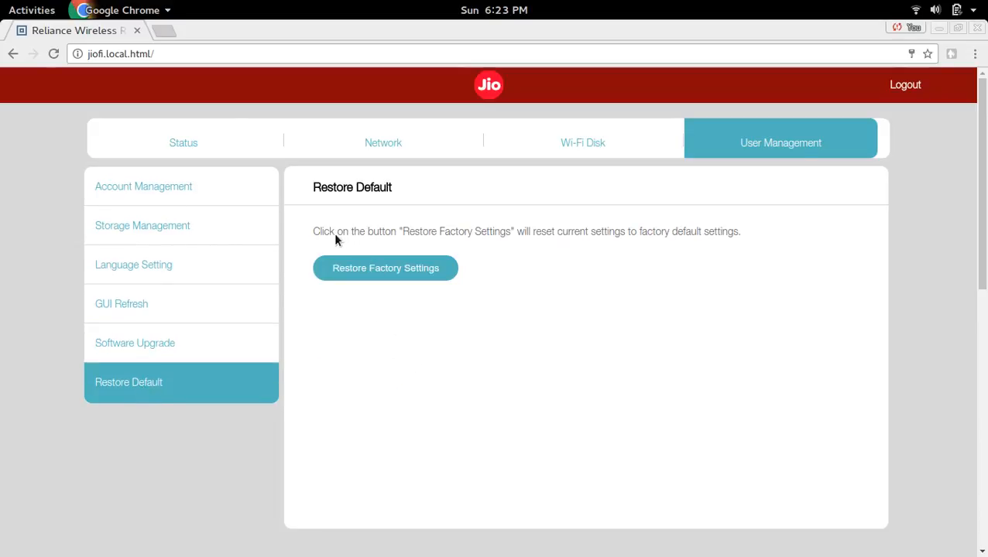
mouse_move(520, 248)
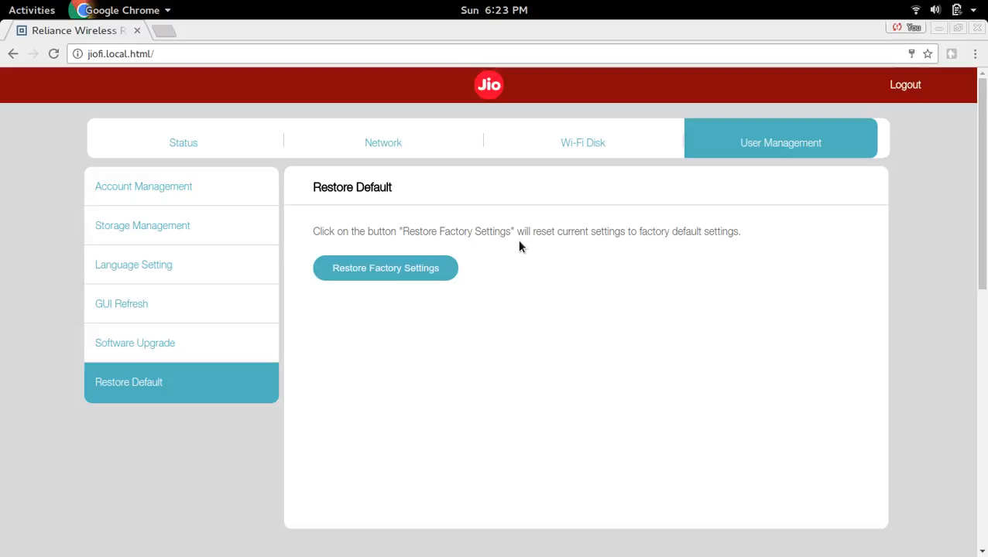
mouse_move(366, 279)
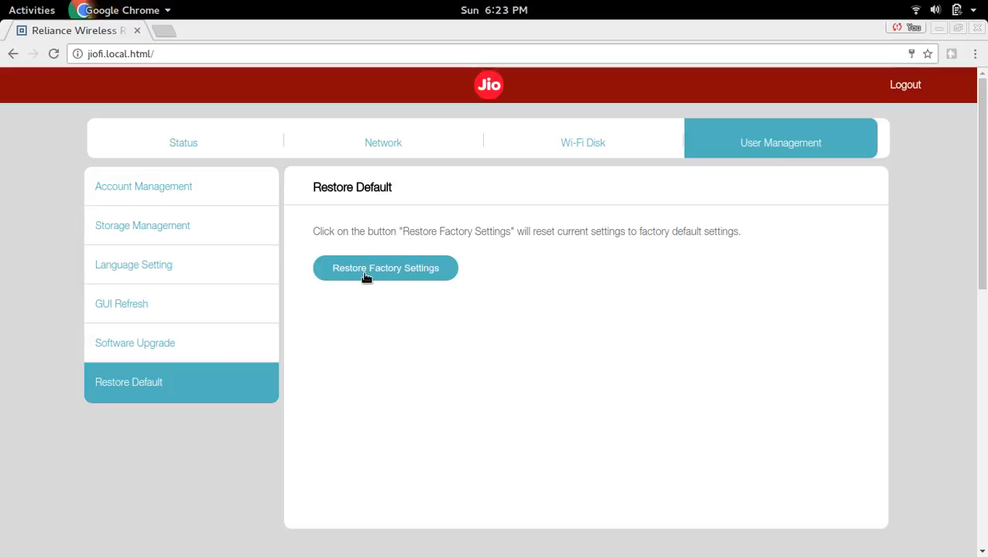
mouse_move(331, 245)
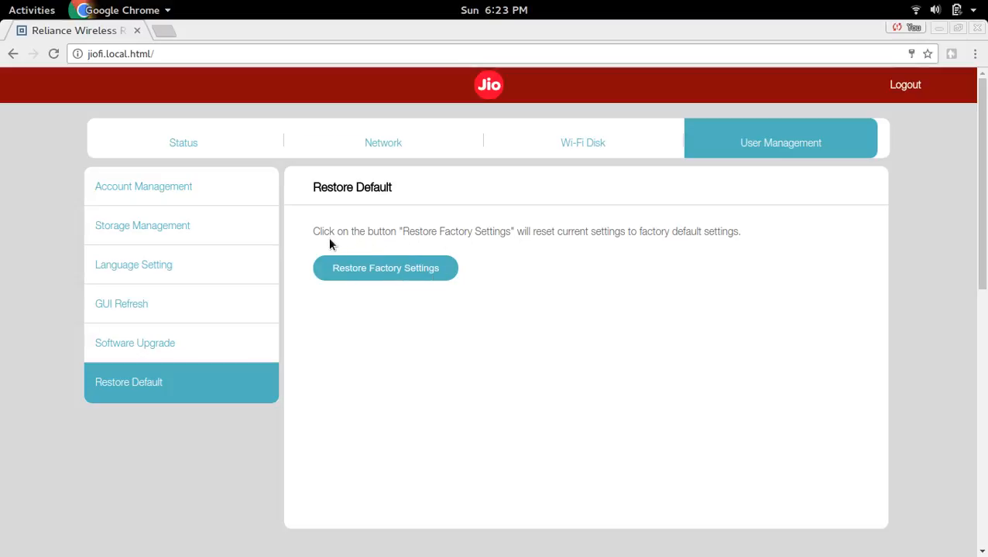
mouse_move(394, 238)
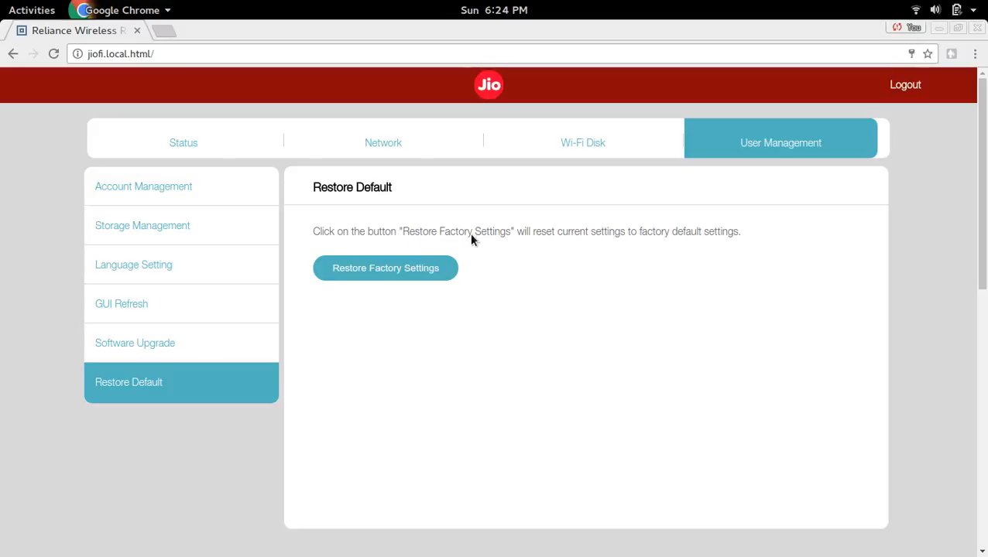
mouse_move(622, 242)
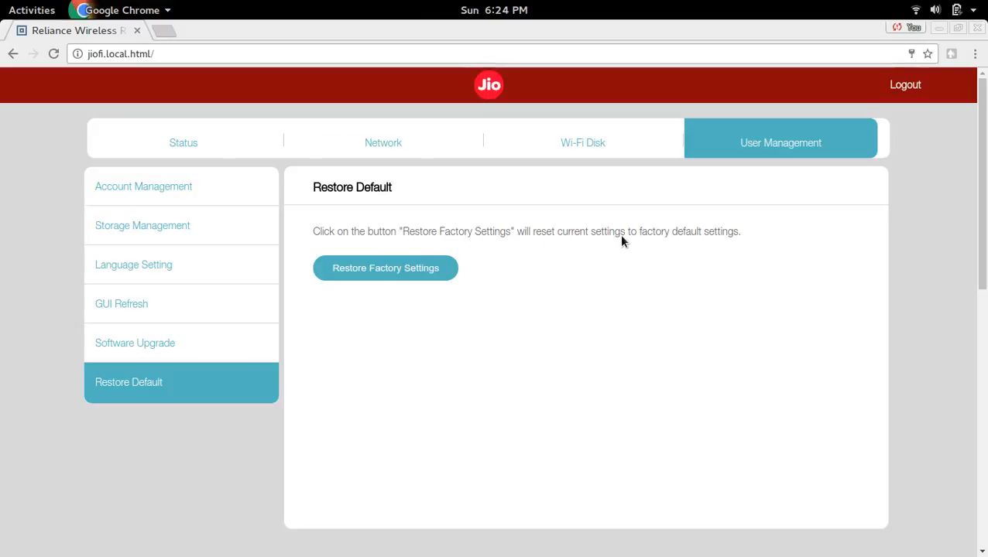
mouse_move(739, 237)
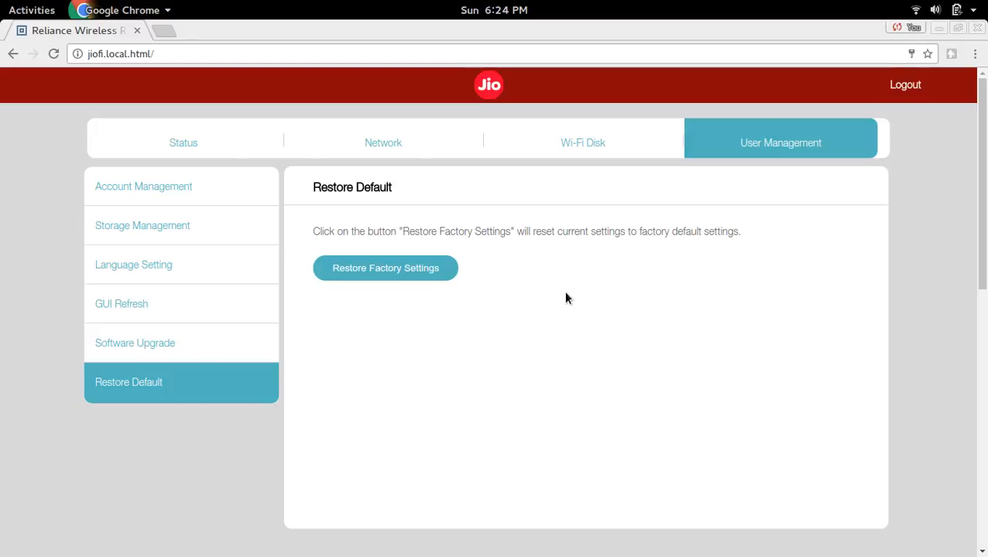
- Restore factory settings and confirm OK so the router reboots with defaults
left_click(384, 268)
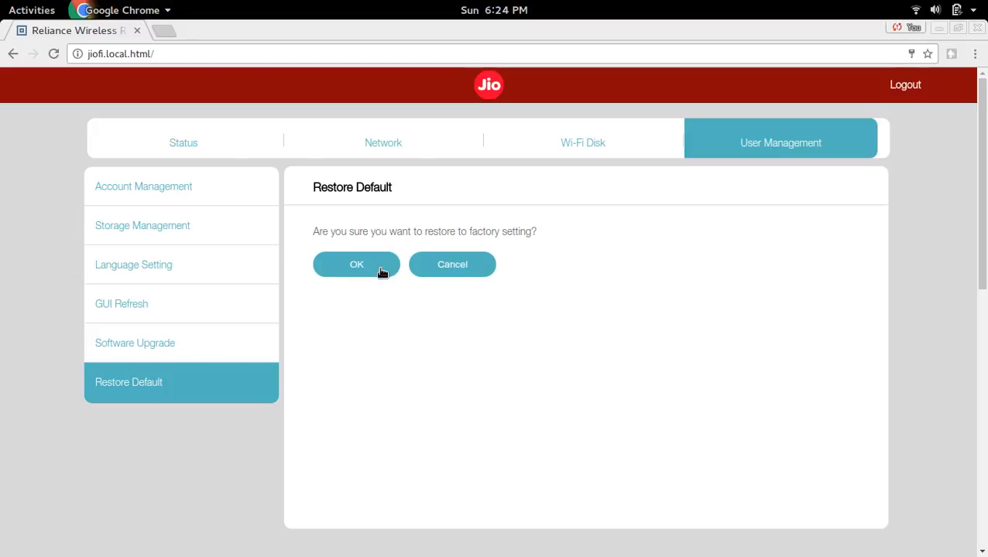
mouse_move(393, 245)
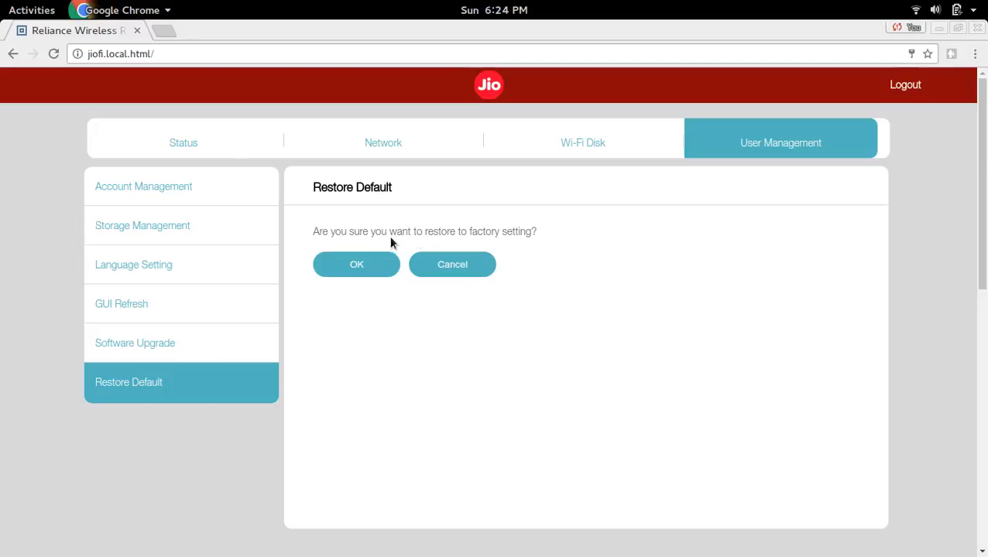
mouse_move(374, 269)
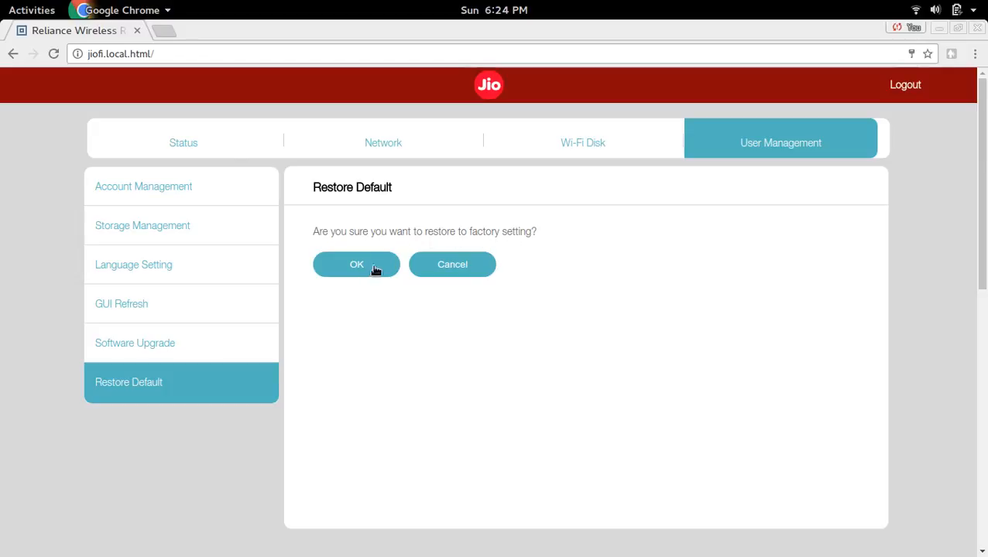
left_click(356, 264)
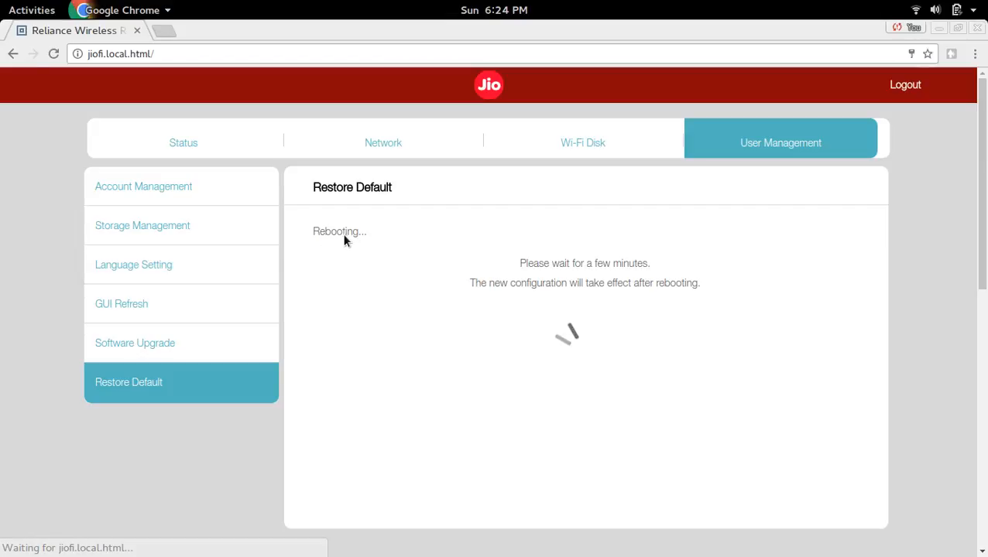
mouse_move(384, 244)
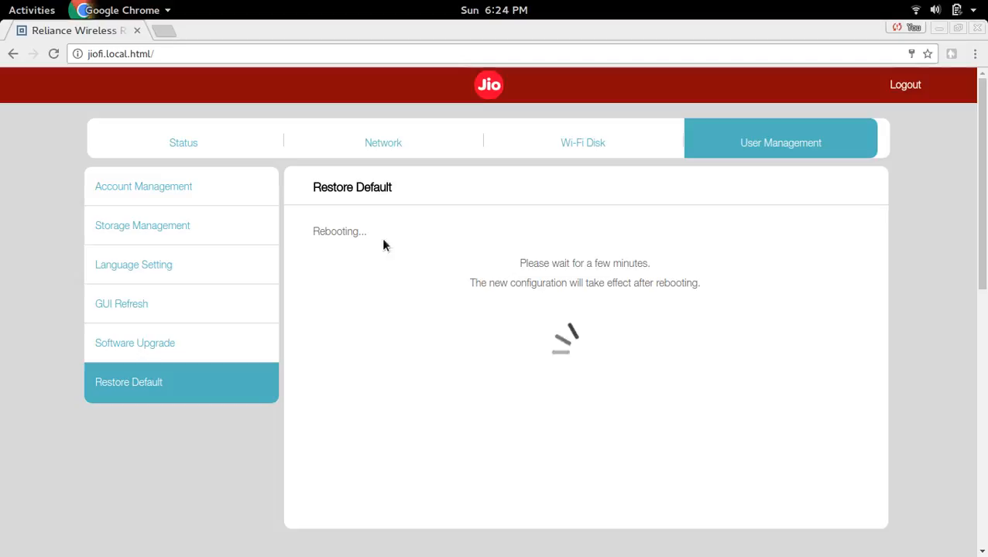
mouse_move(653, 276)
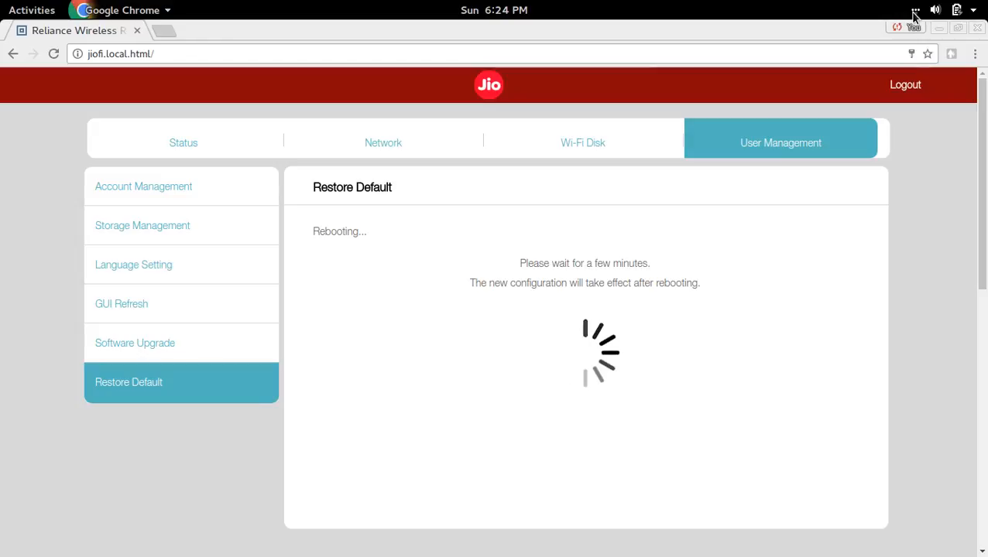
mouse_move(700, 294)
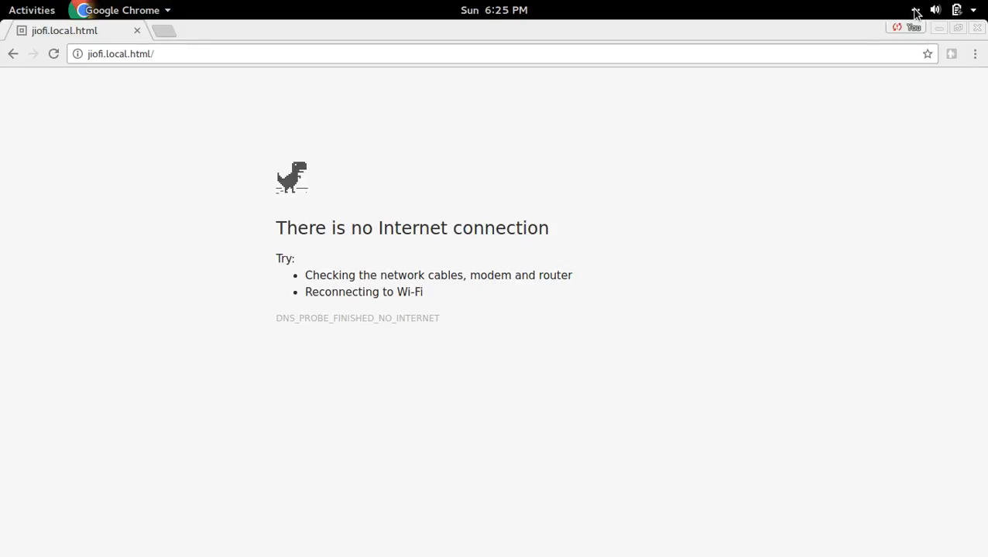
- Rejoin the default JioFi3_3CC192 Wi-Fi network from the GNOME system menu
left_click(958, 10)
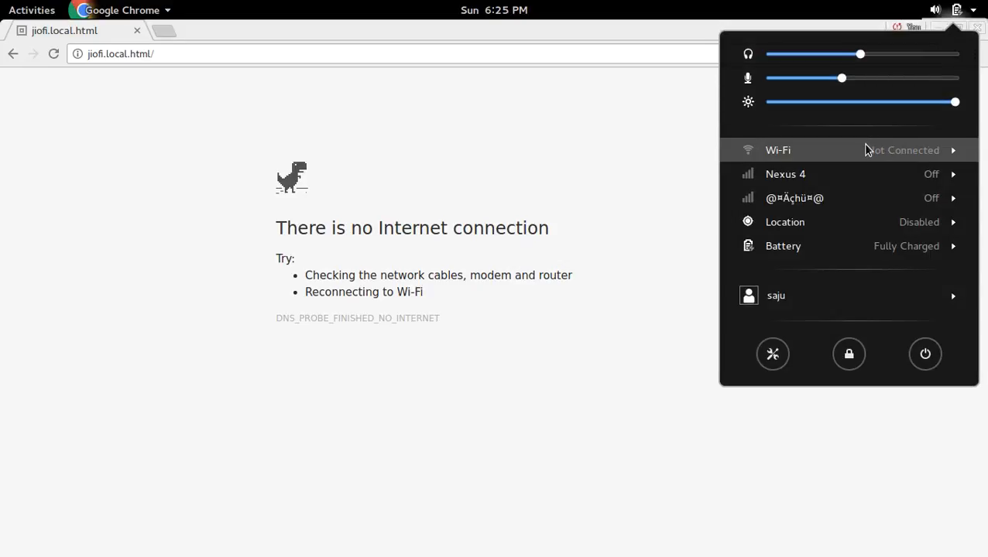
left_click(777, 151)
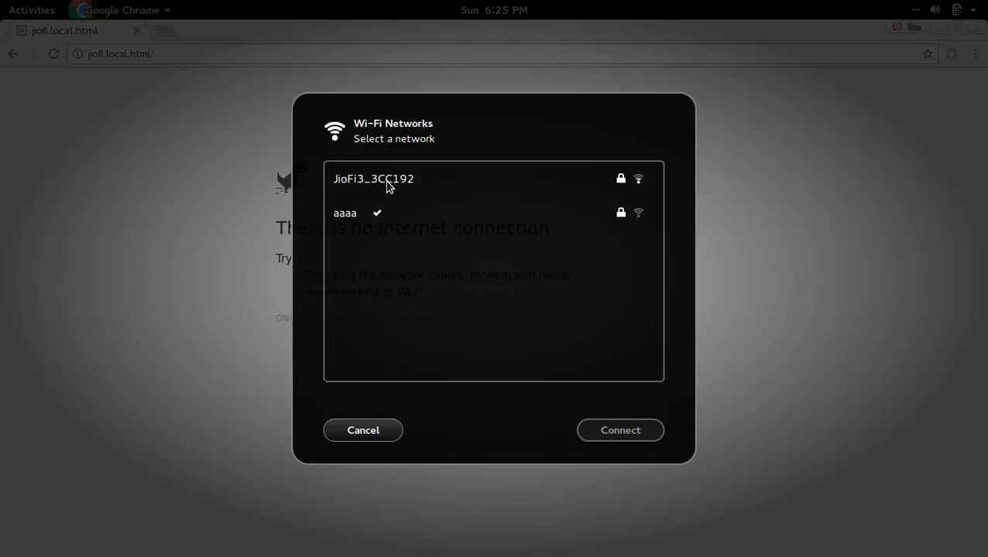
left_click(388, 180)
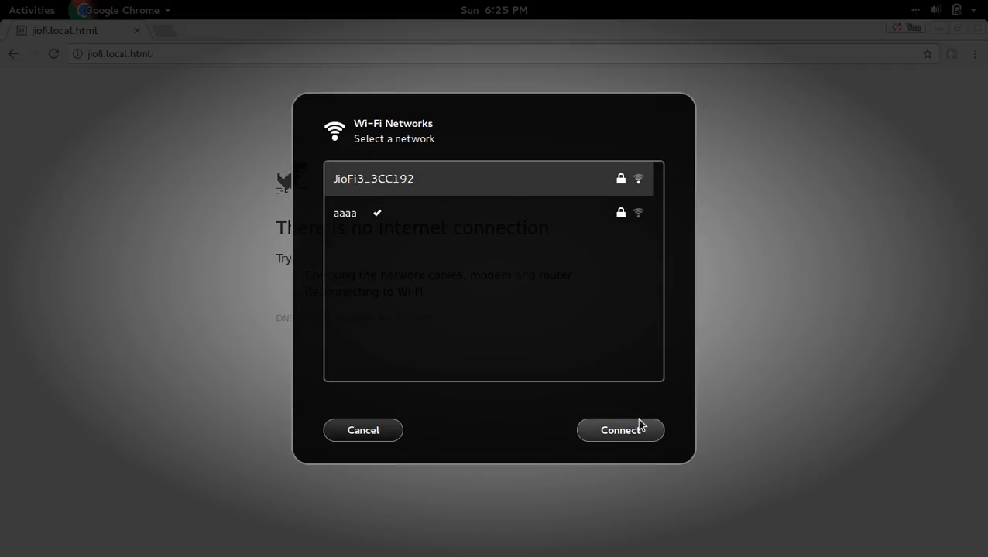
left_click(619, 431)
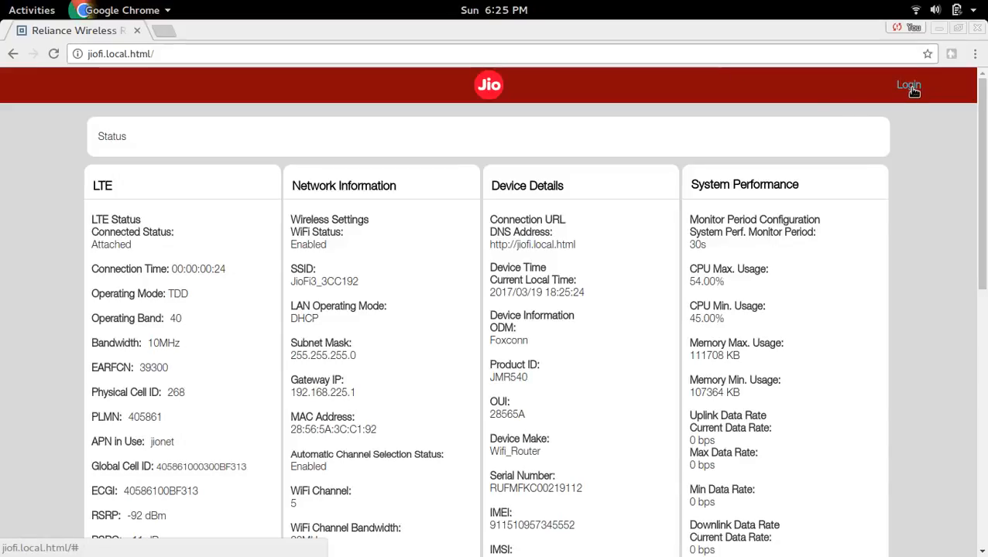
- Log back in as 'administrator' and dismiss the change-default-credentials prompt
left_click(907, 84)
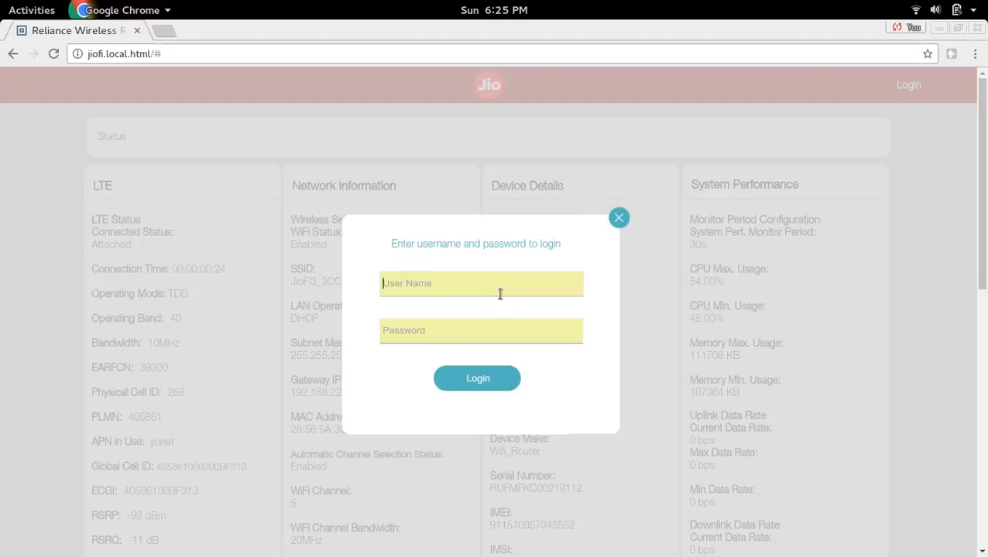
type("administrator")
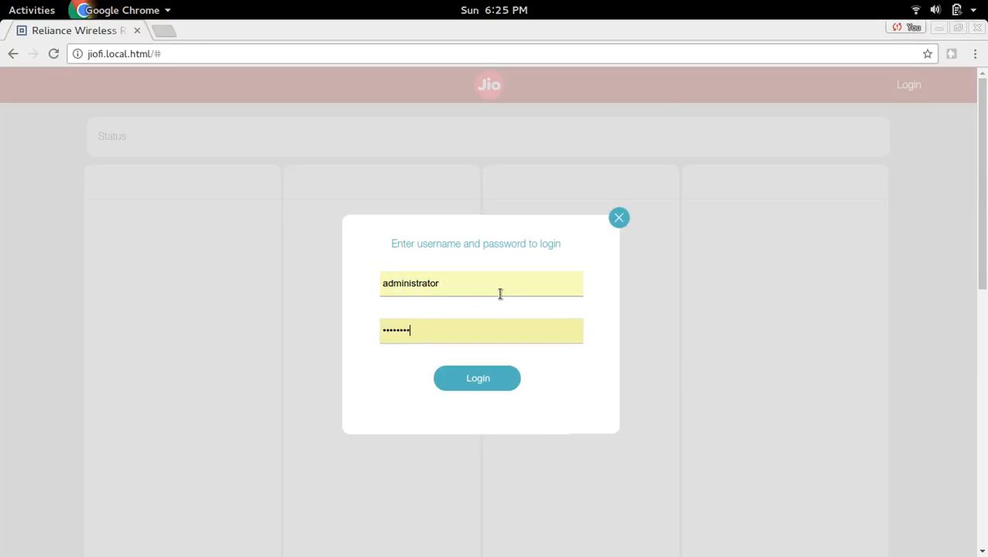
left_click(476, 378)
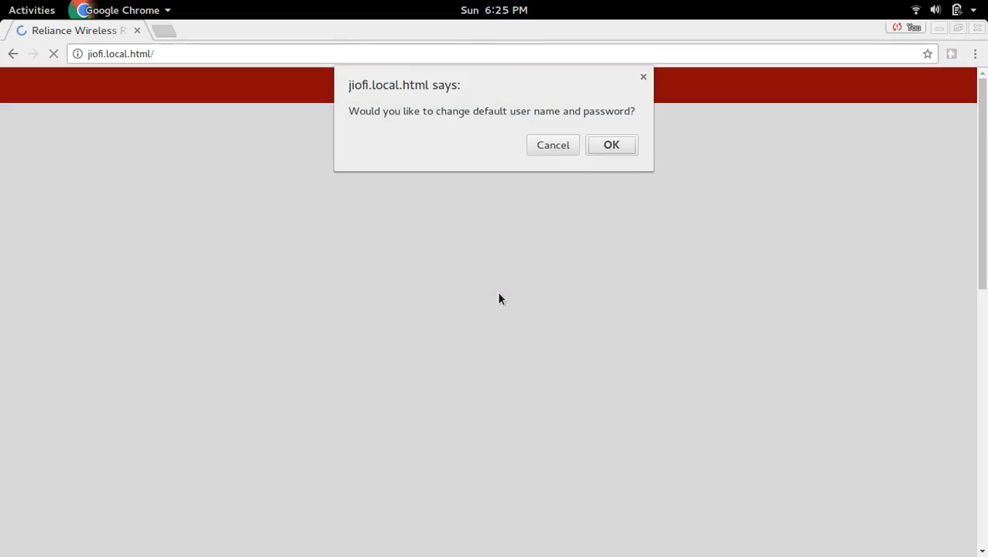
left_click(551, 146)
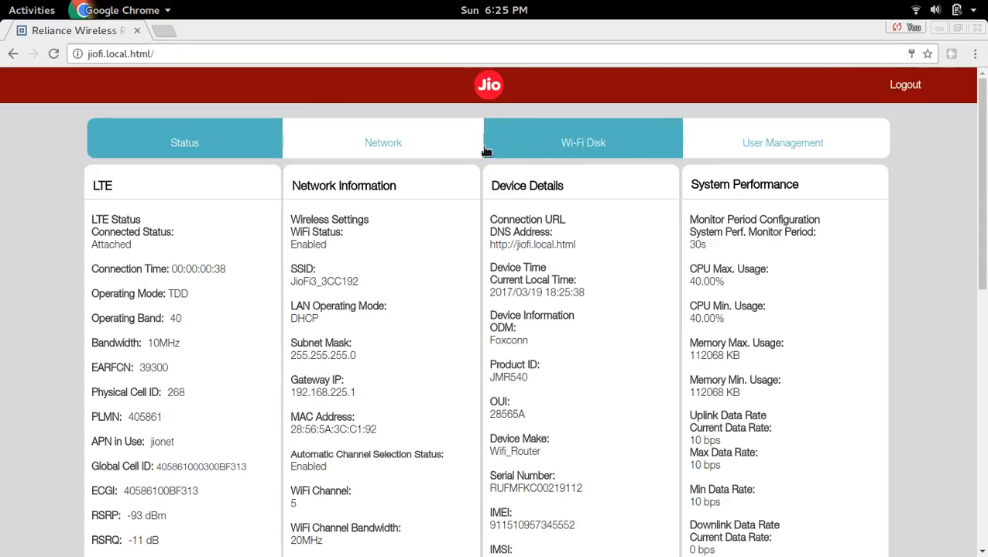
- Review Network > Wi-Fi Configuration showing default SSID JioFi3_3CC192 and security settings
left_click(384, 143)
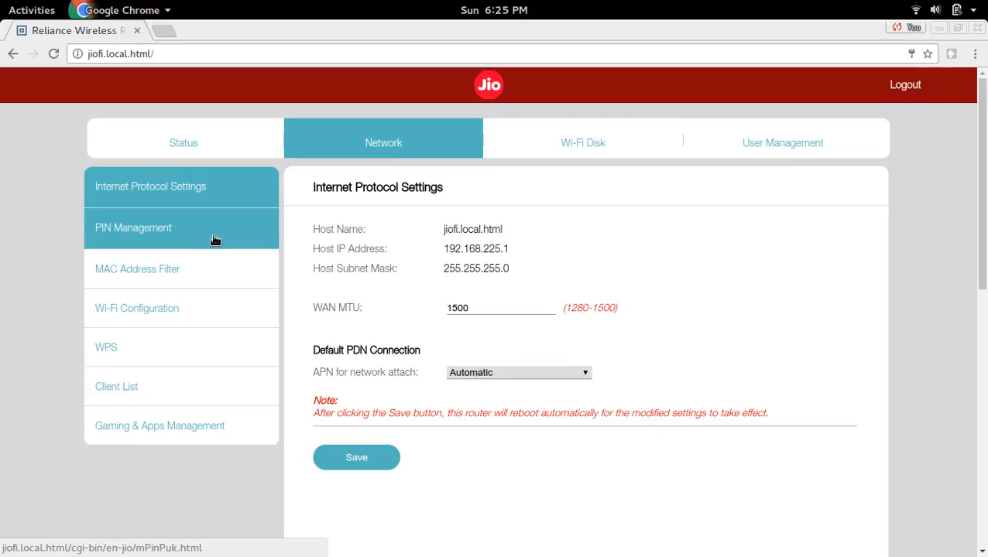
left_click(136, 308)
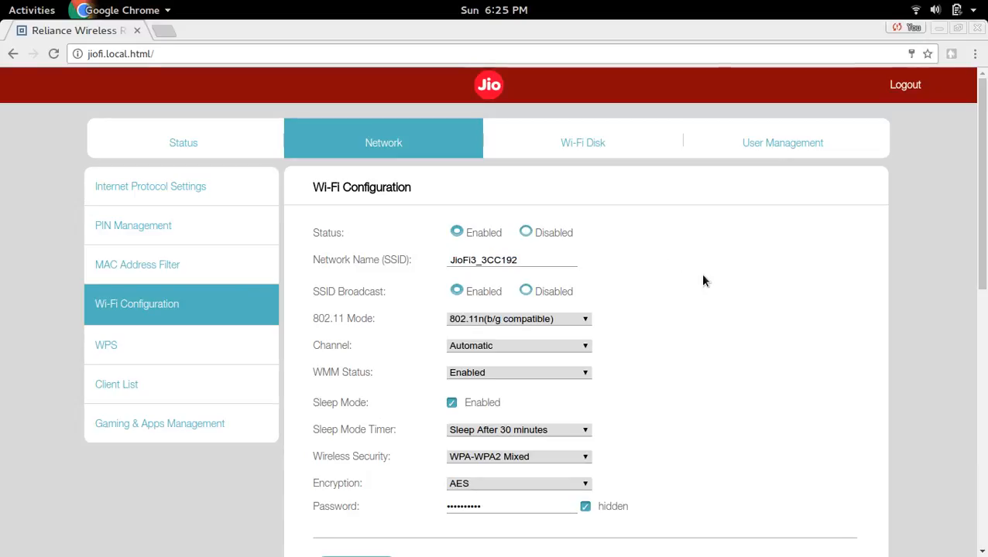
scroll("down", 3)
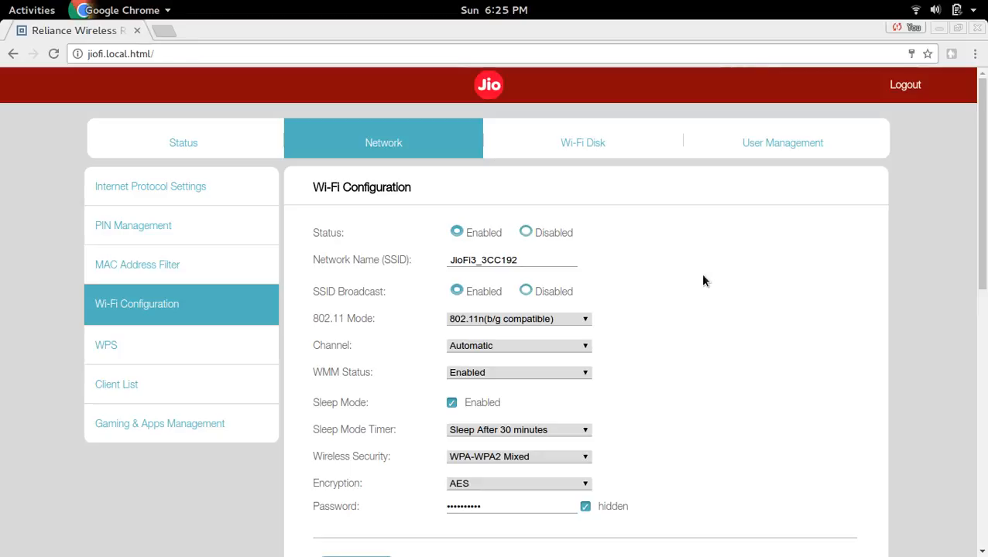
scroll("down", 3)
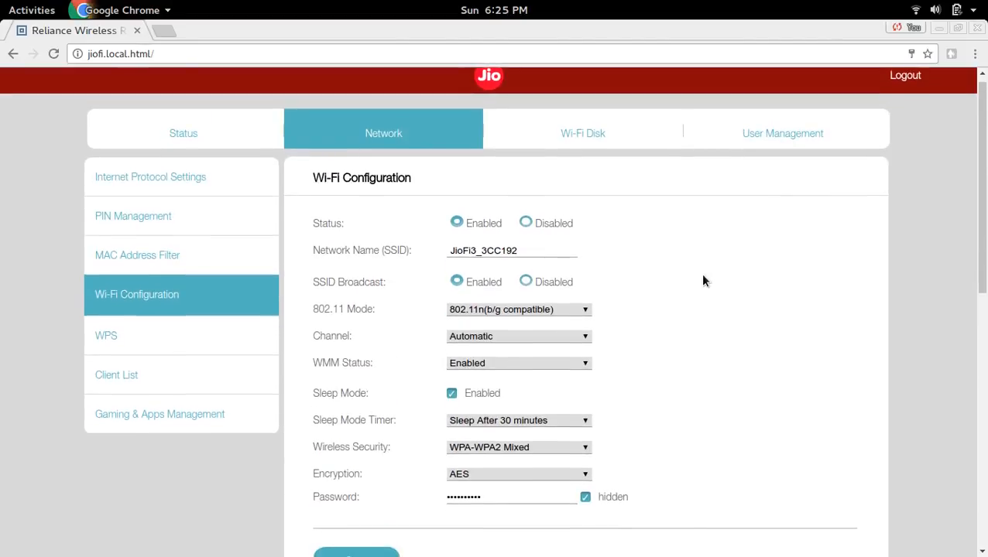